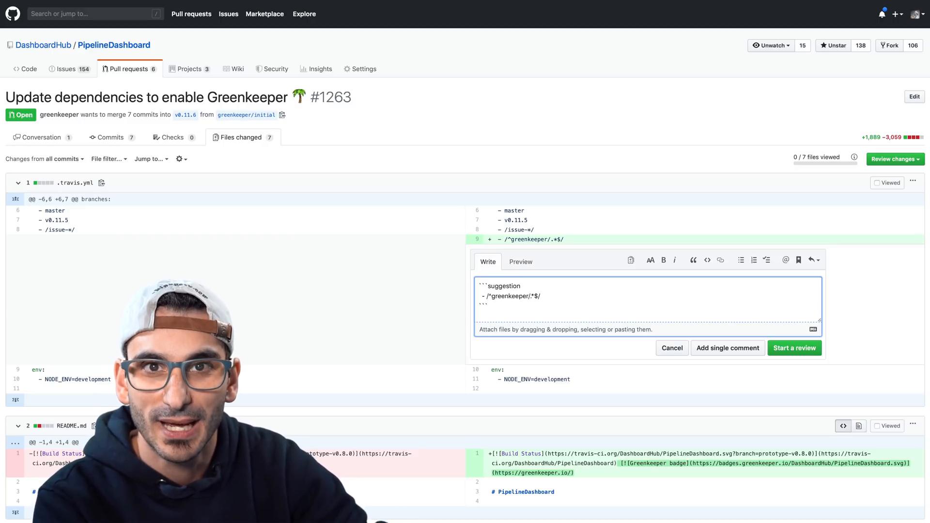
- Preview the suggestion block as a before-and-after diff, then navigate to the GitHub Sponsors page
click(520, 261)
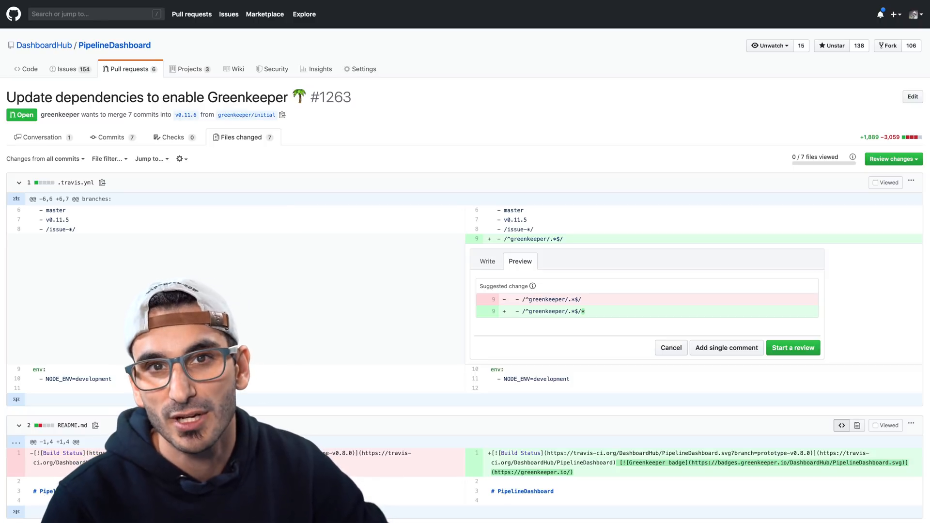
click(186, 68)
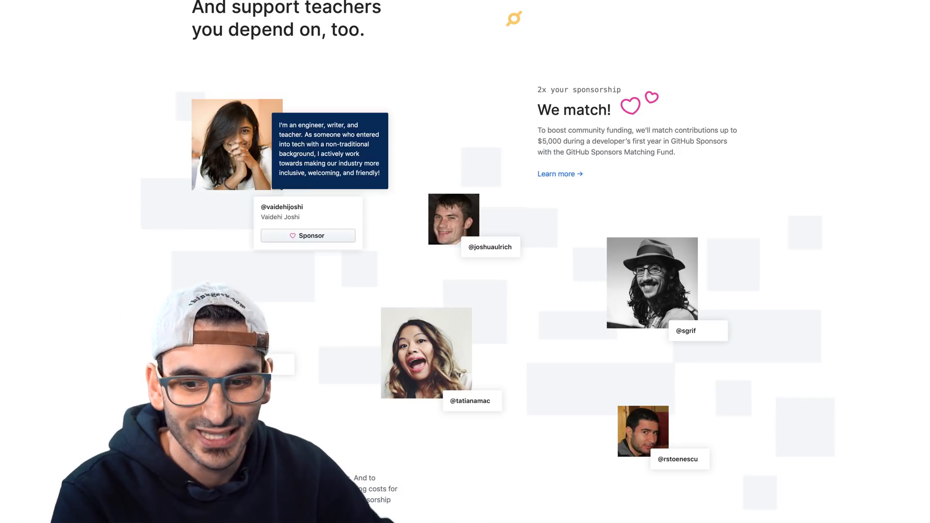
- Scroll through the Sponsors page's featured developers before moving to Learning Lab
scroll(down, 3)
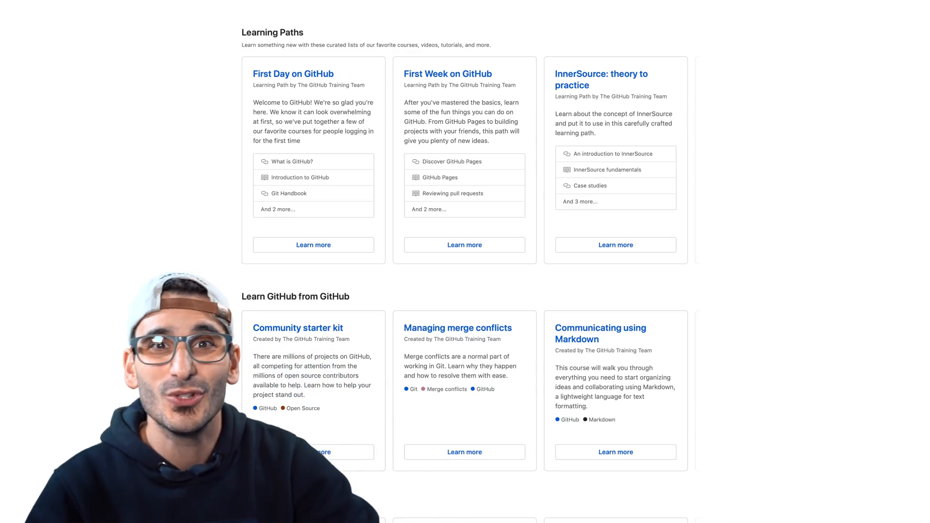